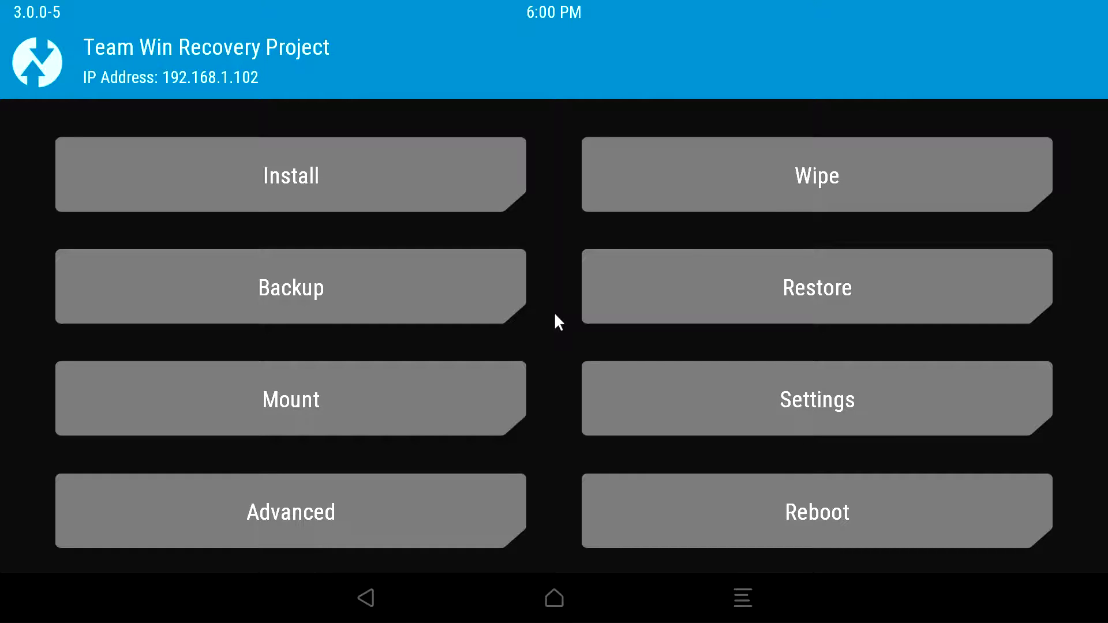
- Browse the Micro SDCard storage in TWRP's Install zip list
left_click(289, 175)
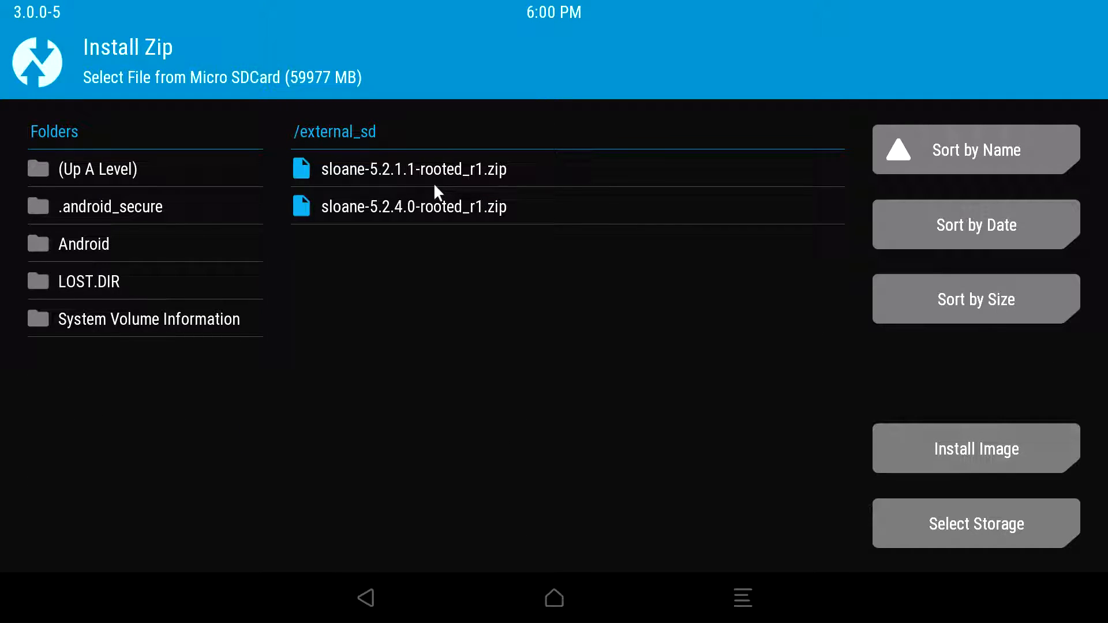
mouse_move(914, 529)
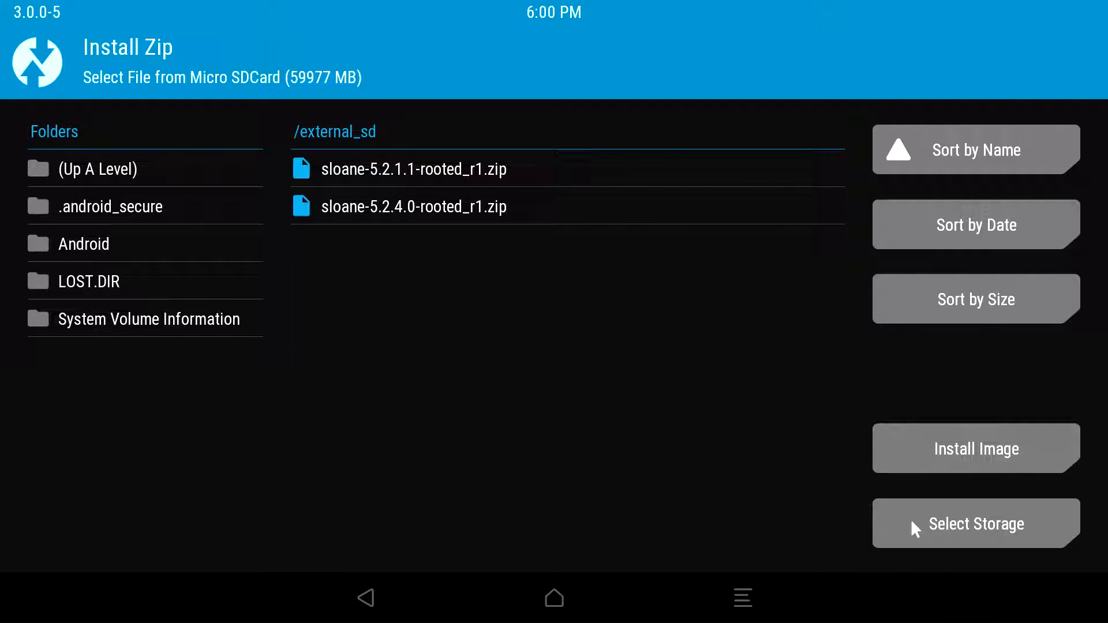
left_click(976, 523)
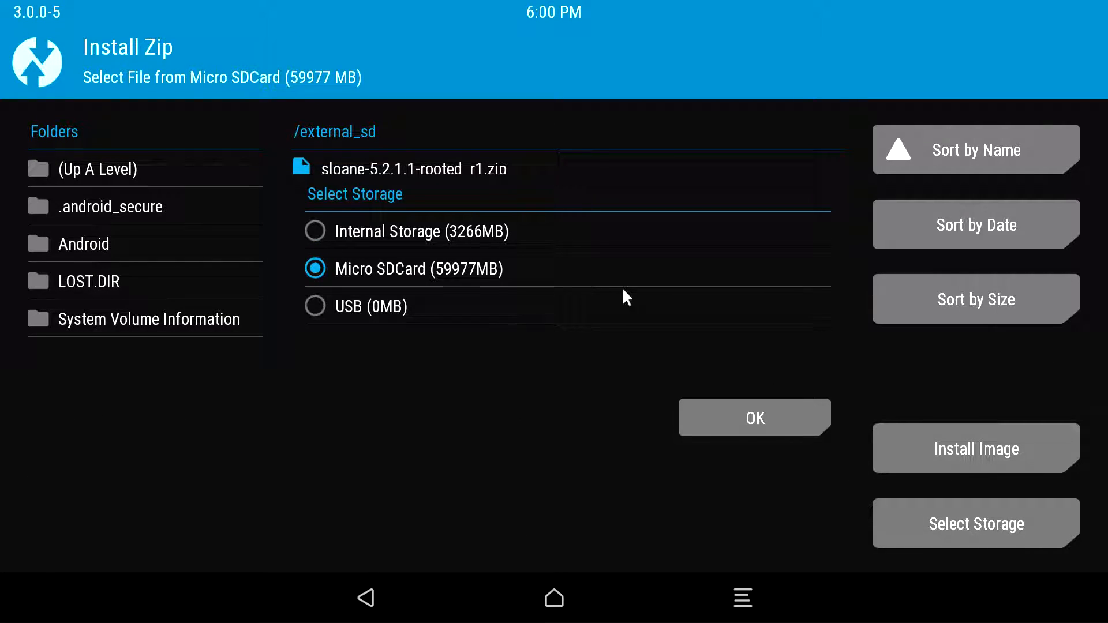
mouse_move(458, 286)
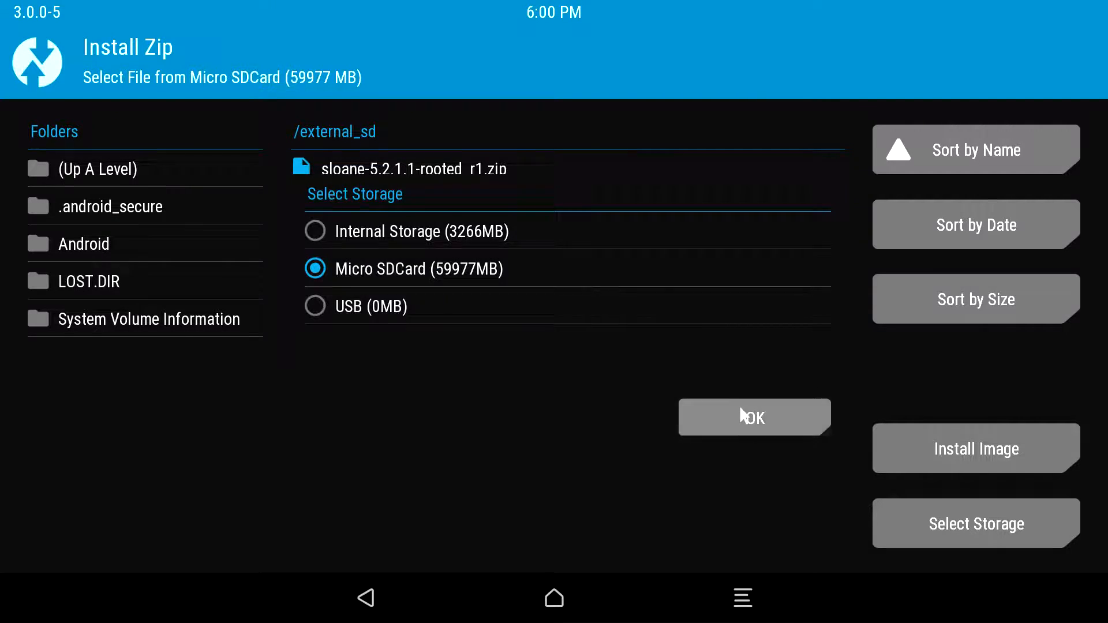
left_click(754, 417)
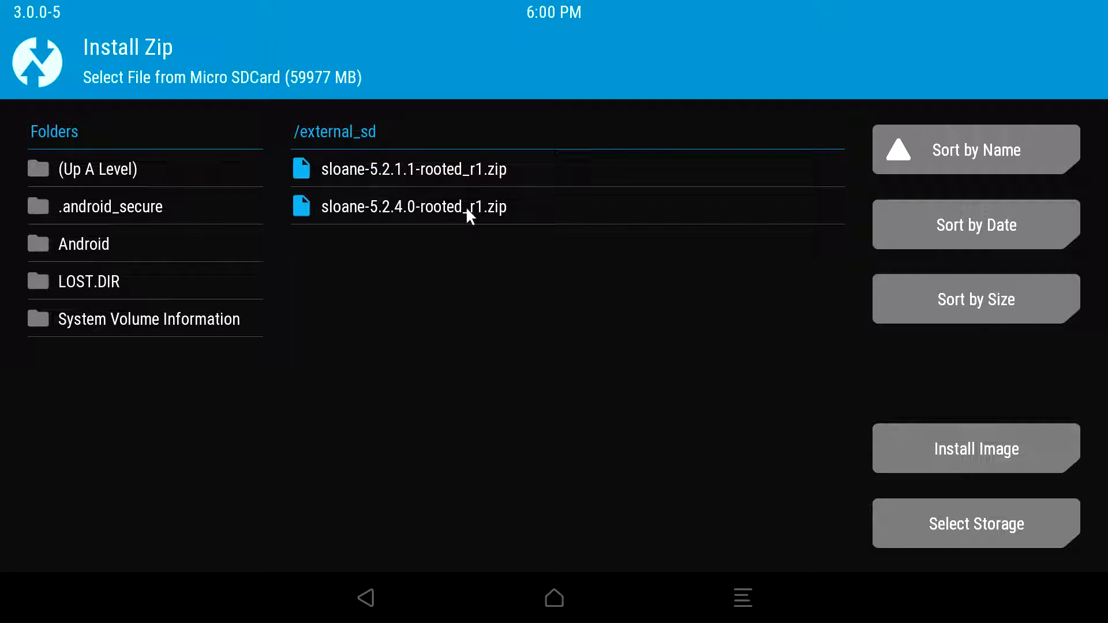
- Queue sloane-5.2.4.0-rooted_r1.zip for flashing
left_click(413, 207)
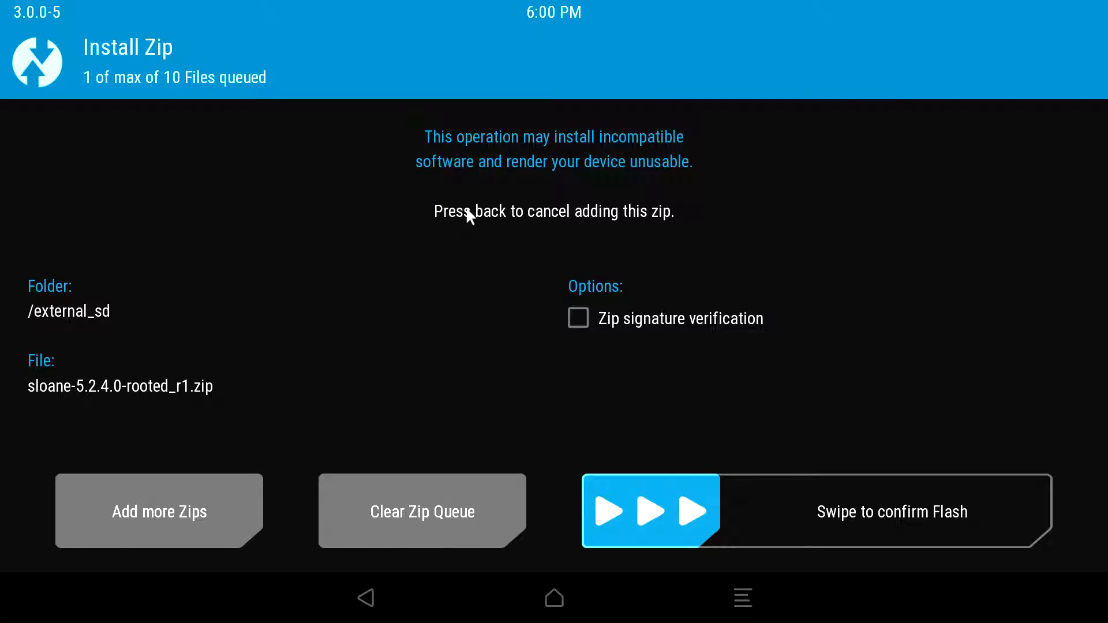
mouse_move(477, 329)
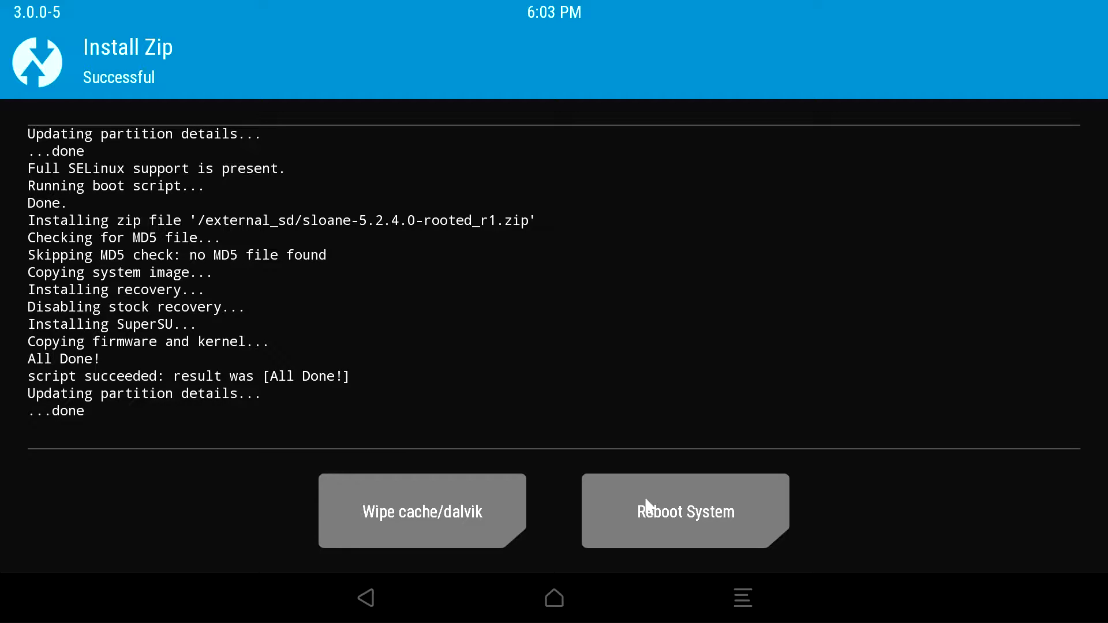
- Reboot from TWRP into the system and launch the FireTV Home tile
left_click(686, 511)
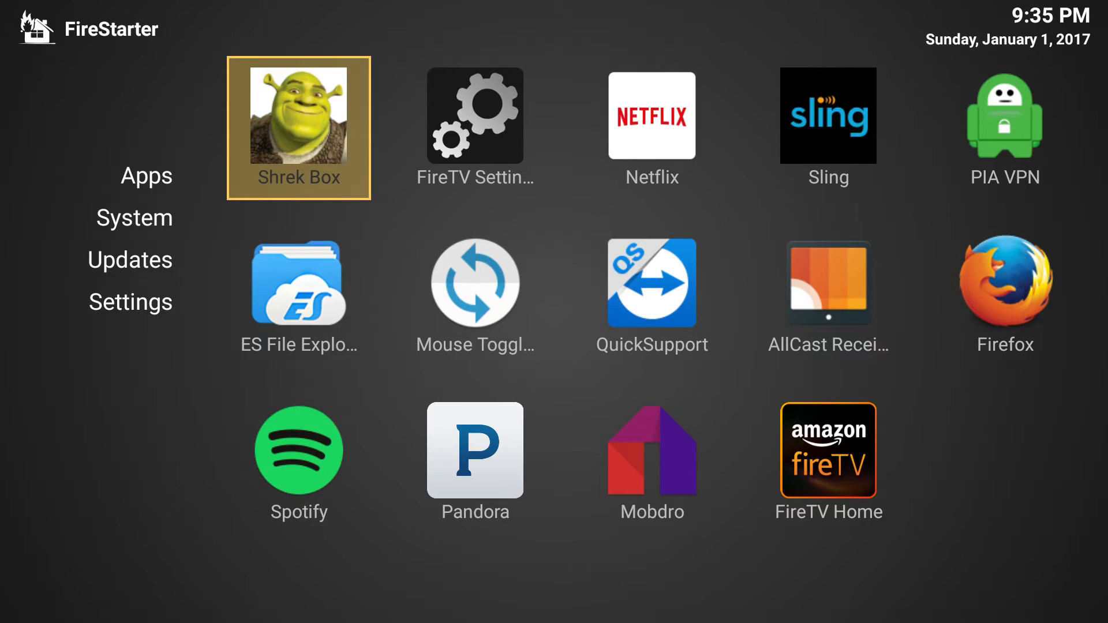
left_click(828, 452)
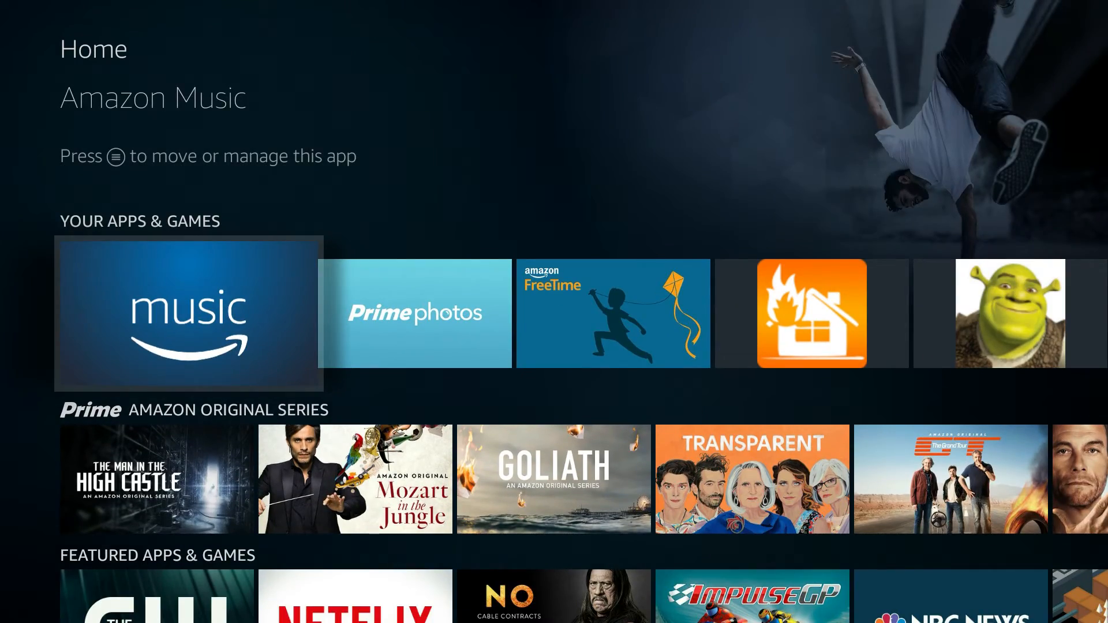
scroll("down", 3)
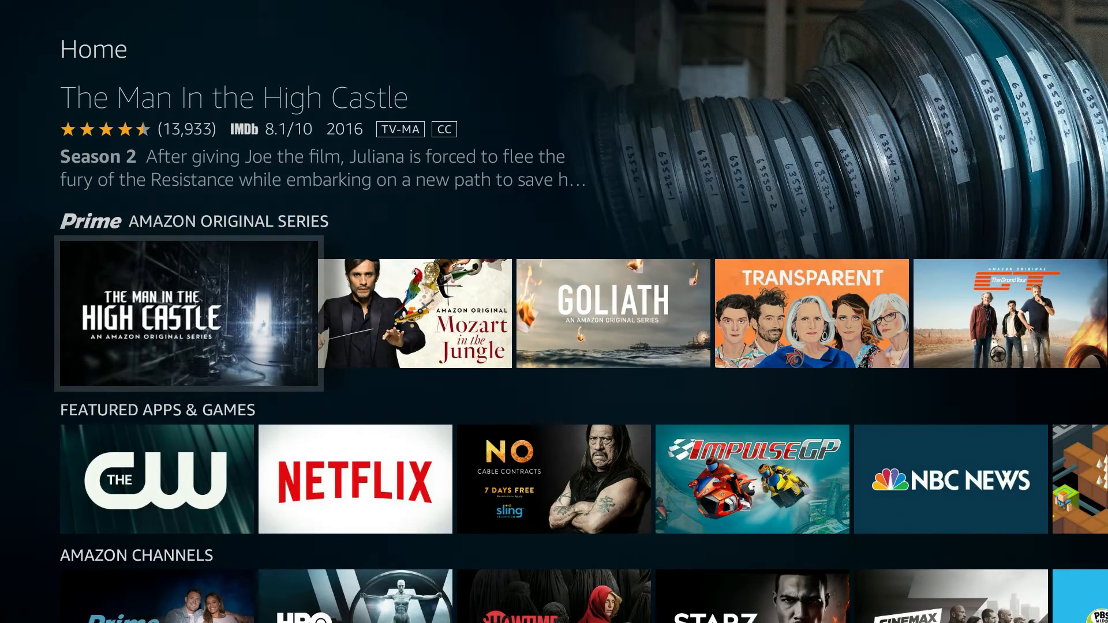
scroll("down", 3)
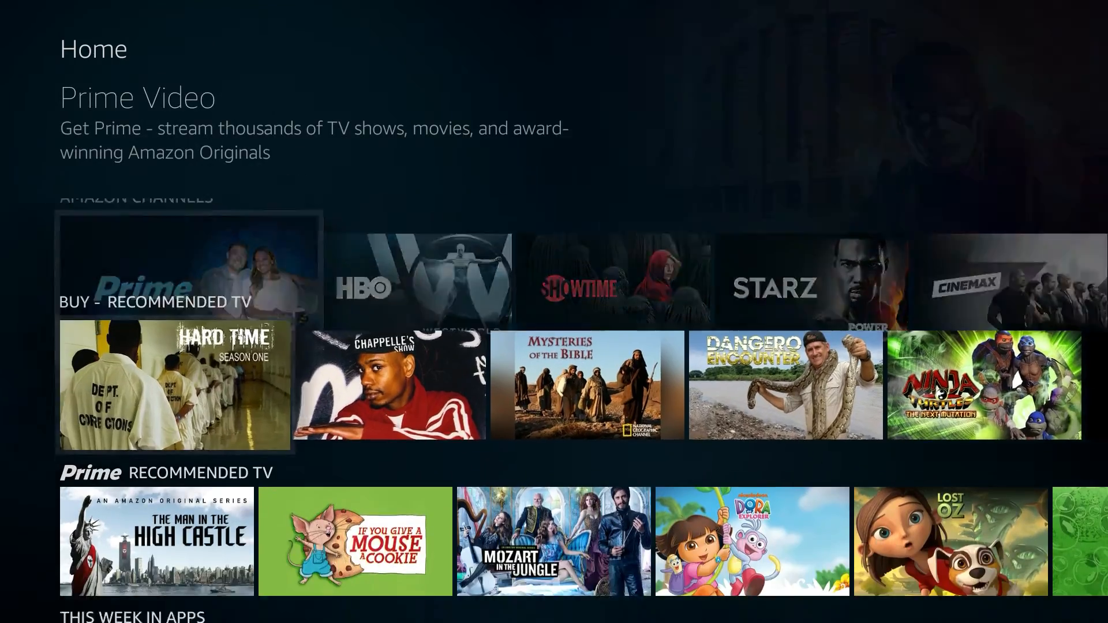
scroll("down", 3)
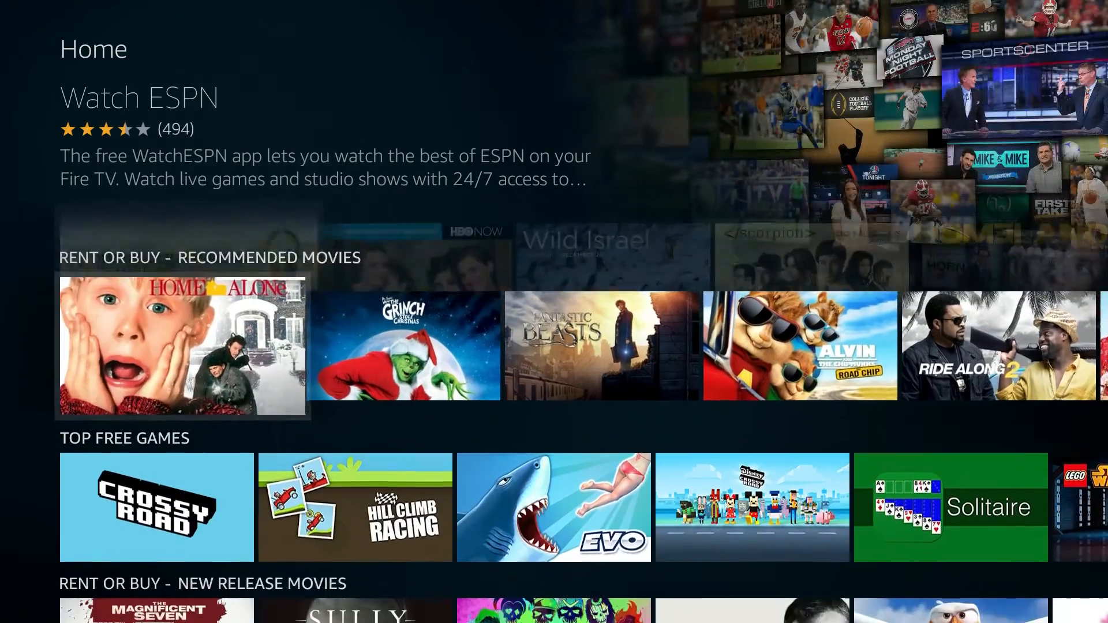
scroll("down", 3)
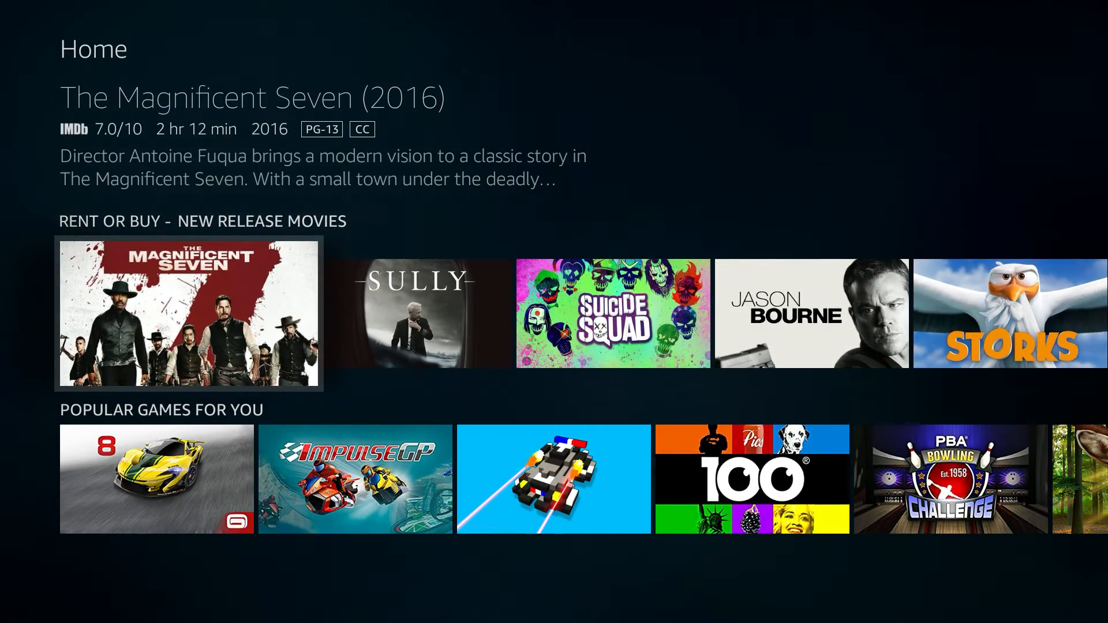